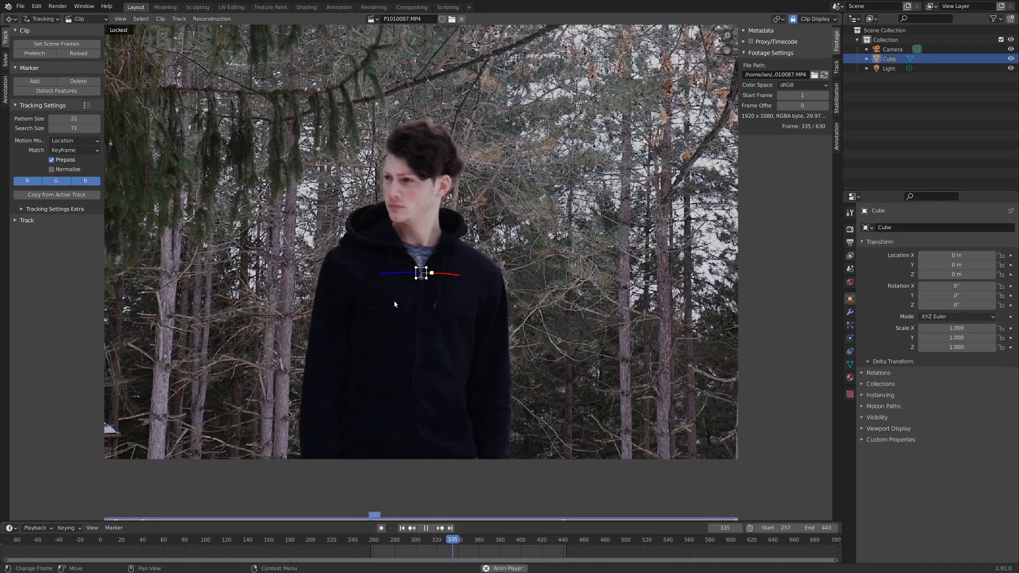
- Link a new Track empty to the chest tracking marker
{"action": "left_click", "coordinate": [426, 528]}
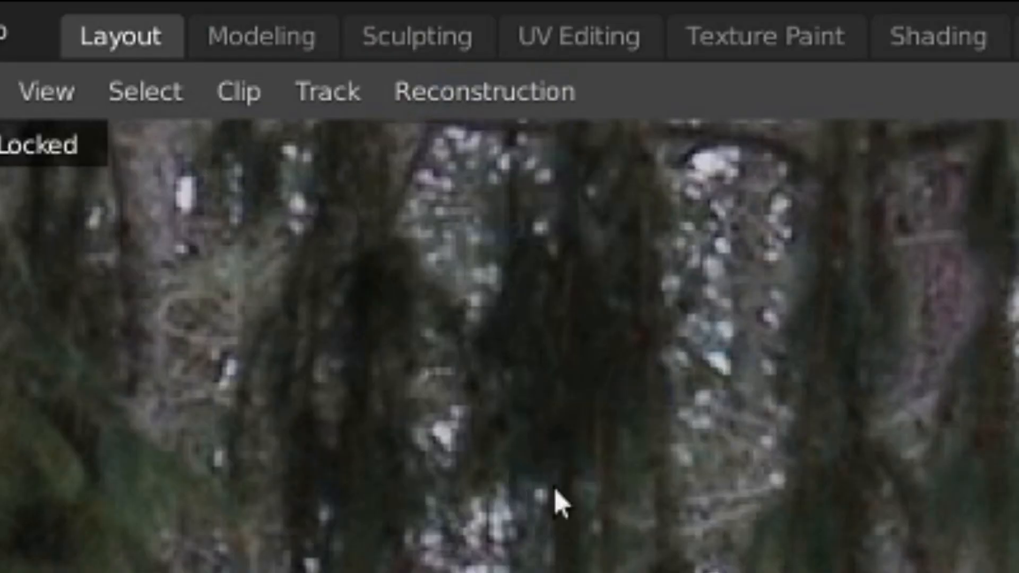
{"action": "left_click", "coordinate": [488, 90]}
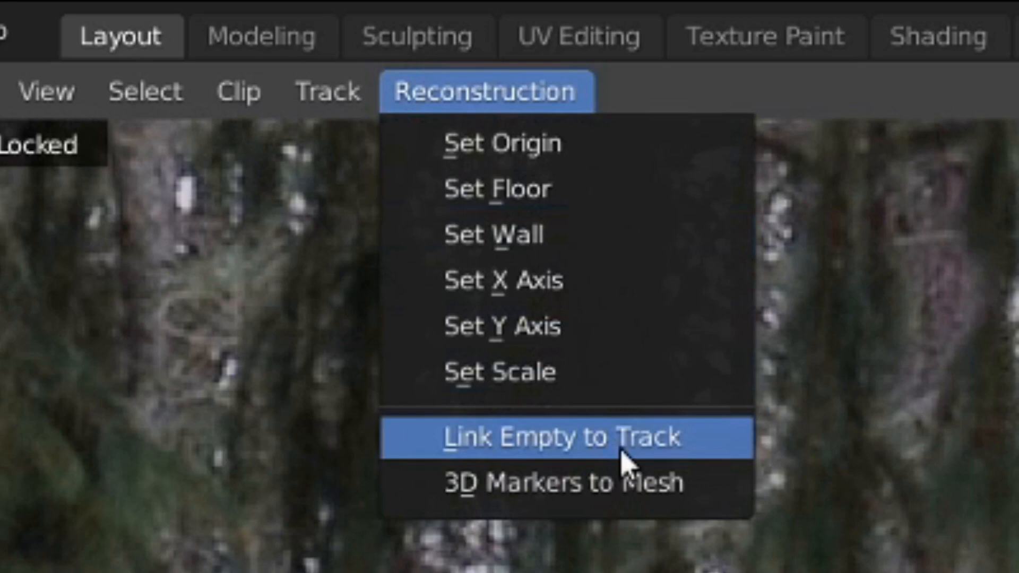
{"action": "left_click", "coordinate": [559, 437]}
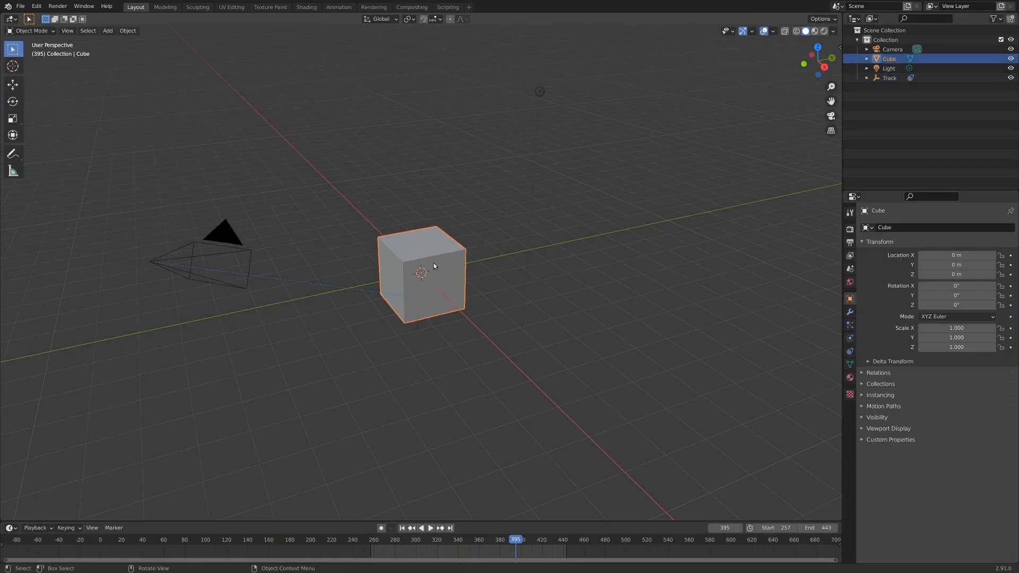
- Delete the default cube and set P1010087.MP4 as the camera's background movie clip
{"action": "key", "text": "x"}
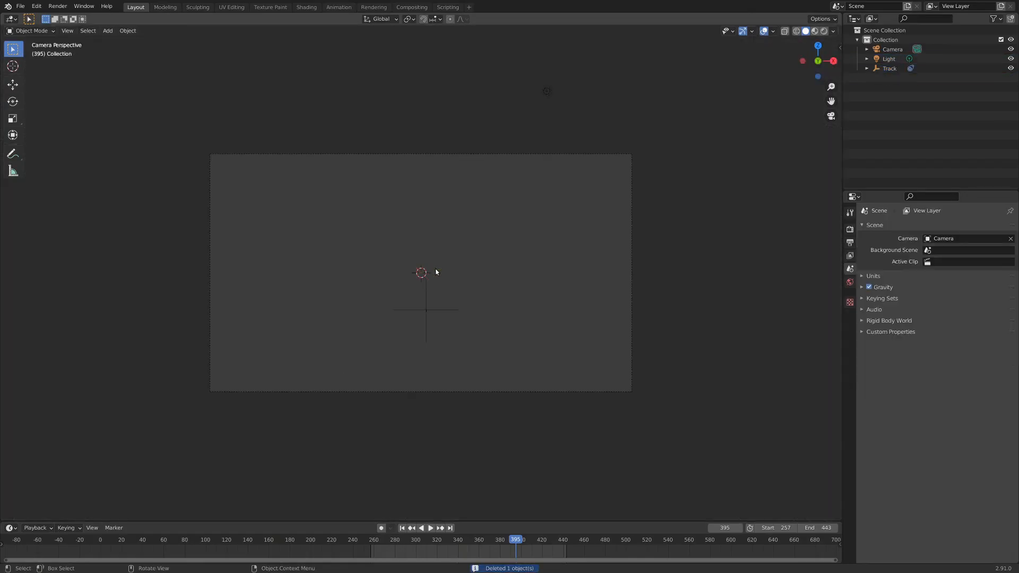
{"action": "left_click", "coordinate": [892, 49]}
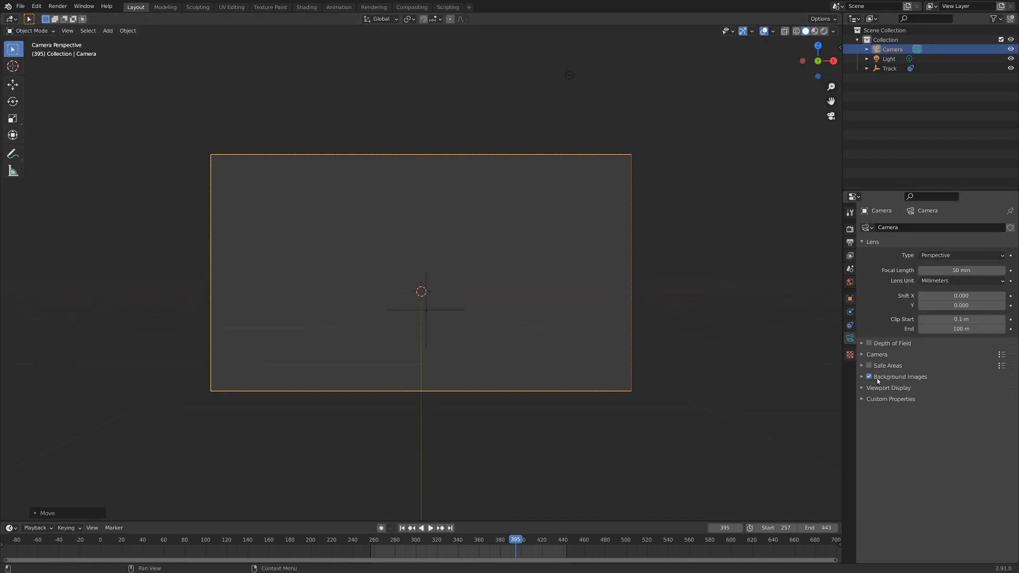
{"action": "left_click", "coordinate": [900, 377]}
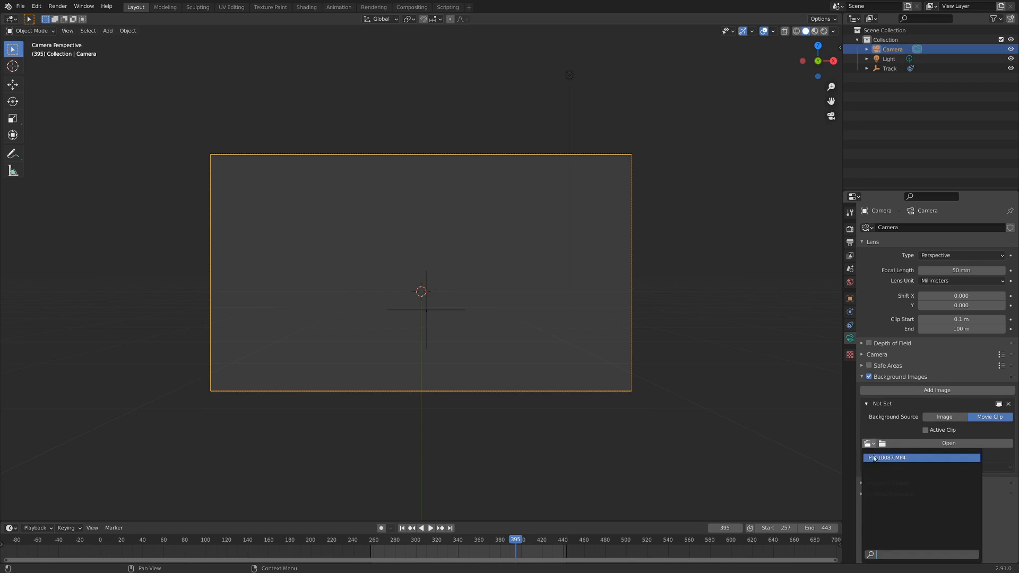
{"action": "left_click", "coordinate": [430, 527]}
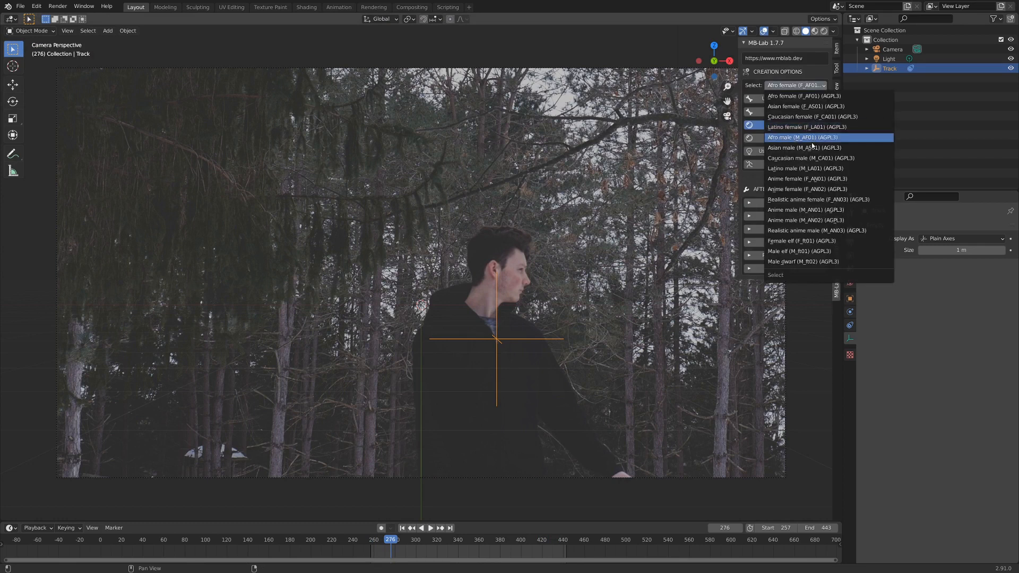
- Create a Caucasian male character with MB-Lab
{"action": "left_click", "coordinate": [806, 158]}
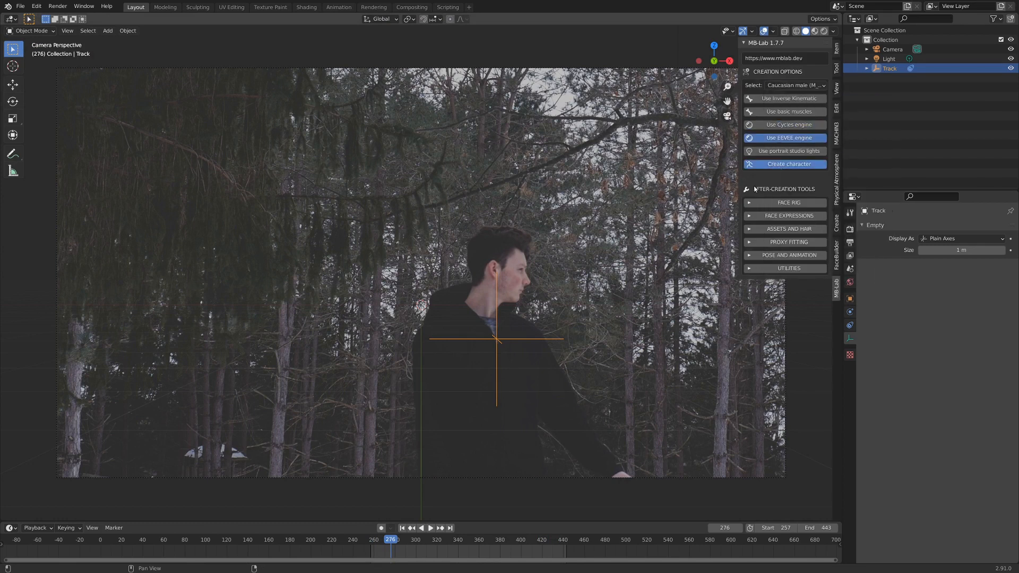
{"action": "left_click", "coordinate": [788, 164]}
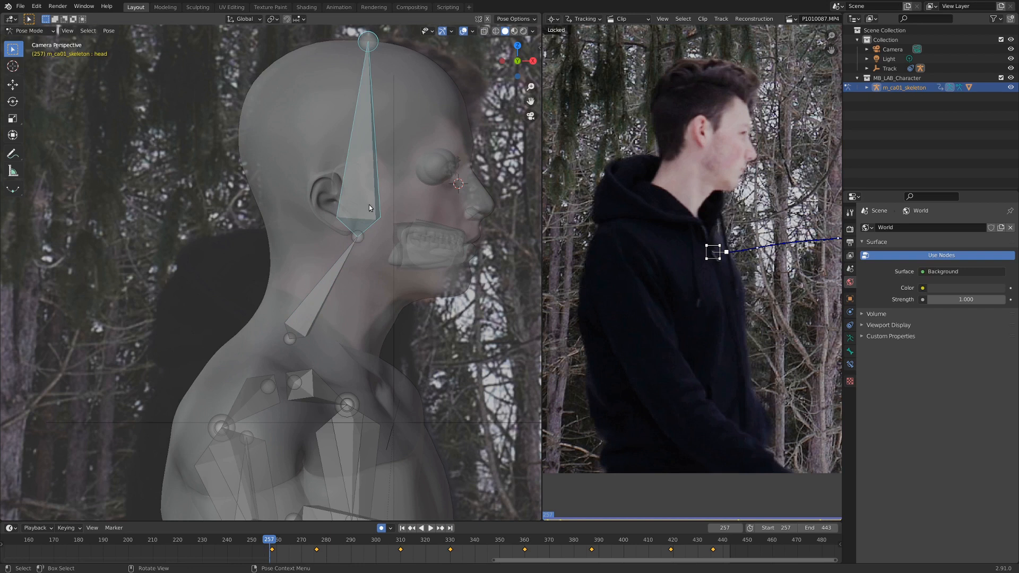
- Scale down the rig's head bone to match the actor's head
{"action": "key", "text": "s"}
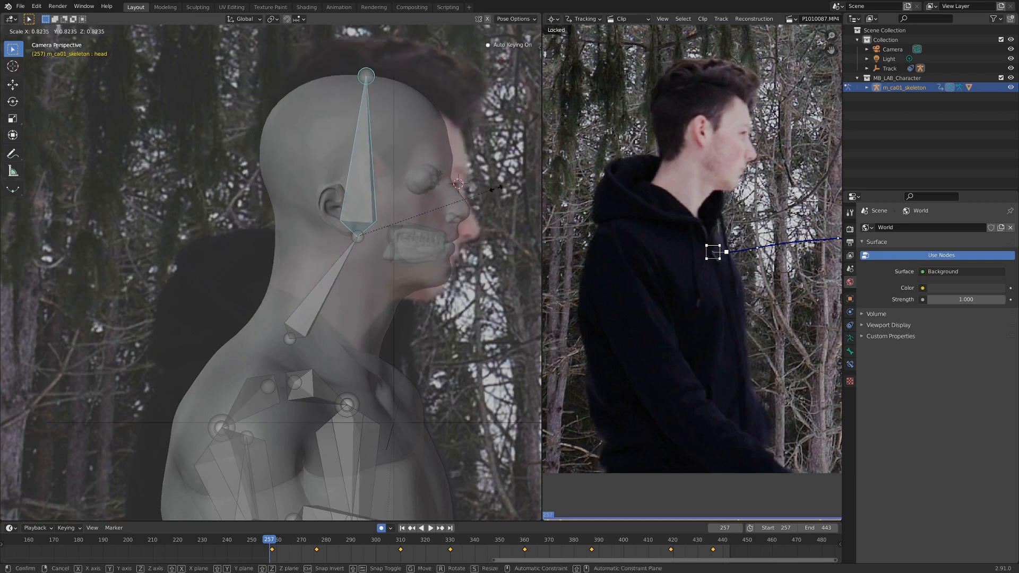
{"action": "mouse_move", "coordinate": [500, 208]}
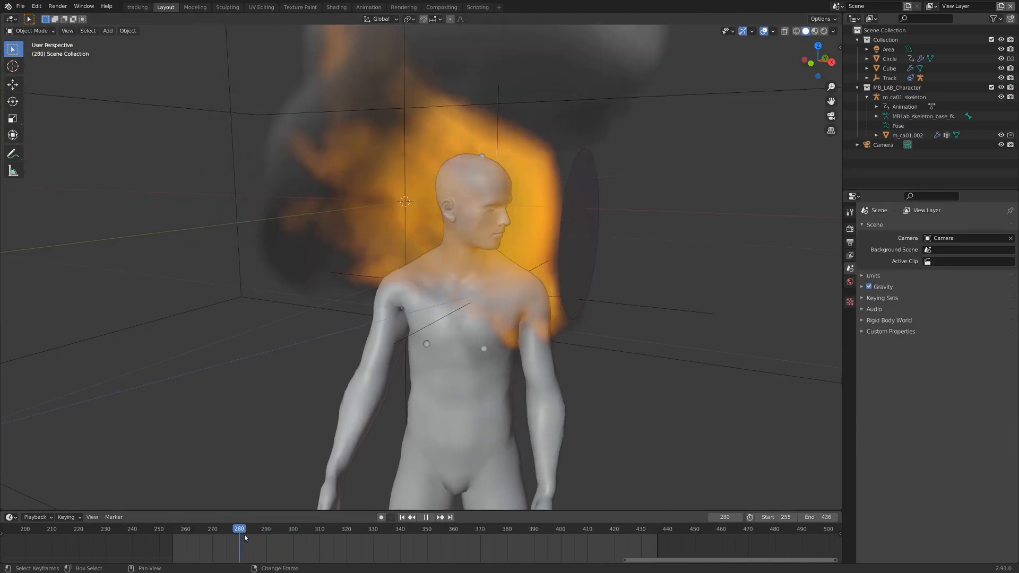
- Jump to frame 282 and select the character's body mesh
{"action": "left_click", "coordinate": [246, 528]}
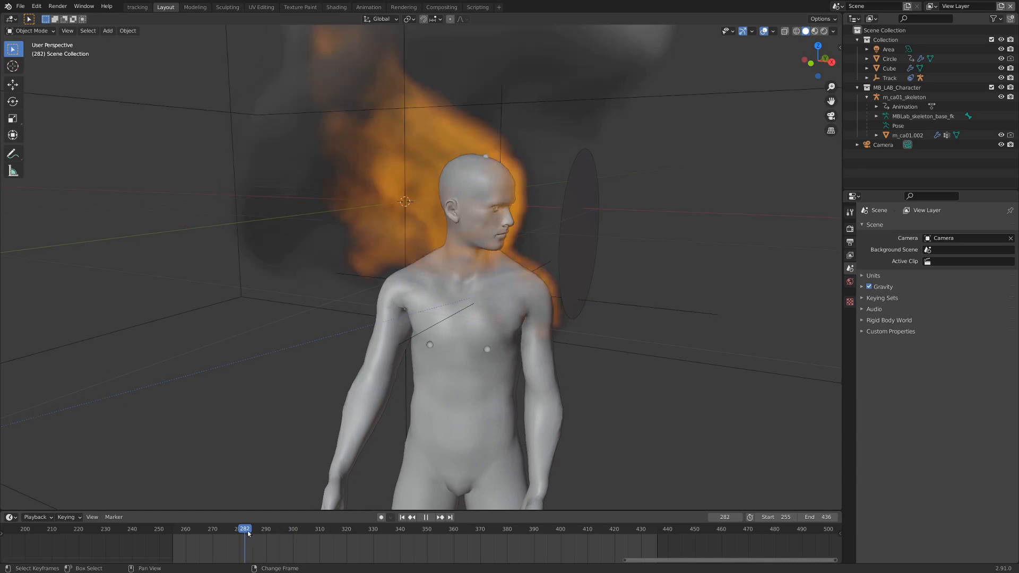
{"action": "left_click", "coordinate": [433, 362]}
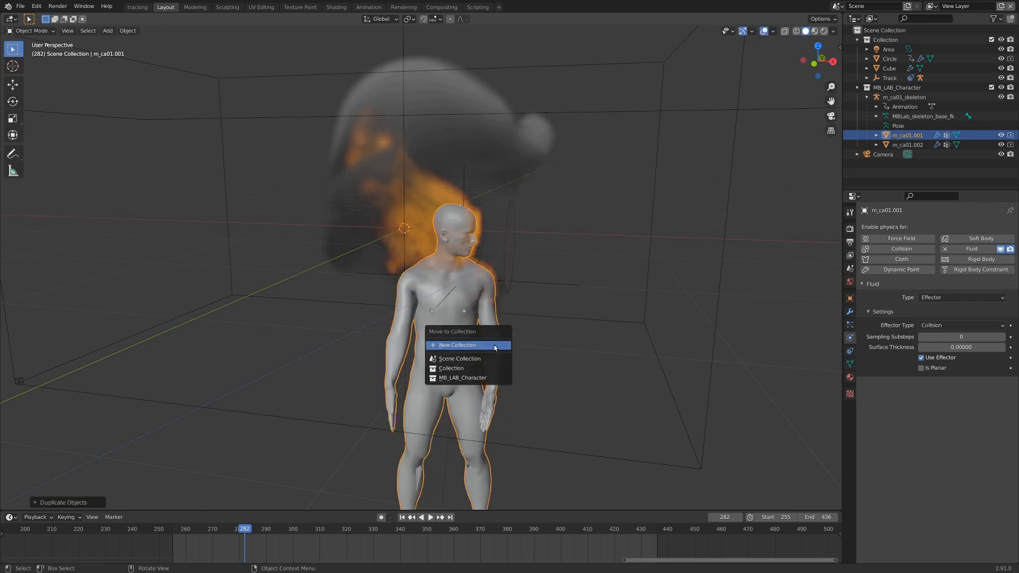
- Move the body copy into a new collection named 'mask'
{"action": "left_click", "coordinate": [457, 345]}
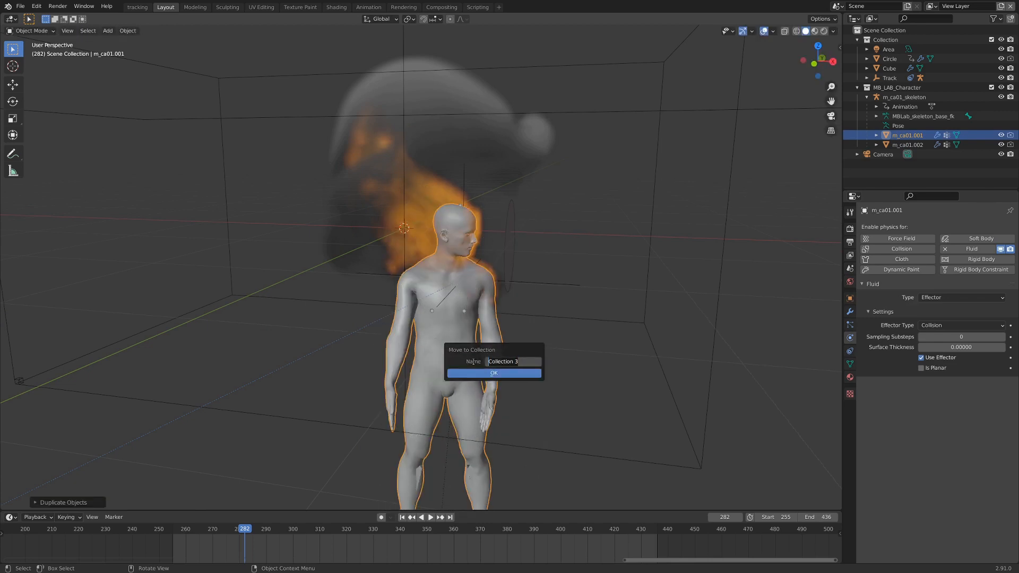
{"action": "type", "text": "mask"}
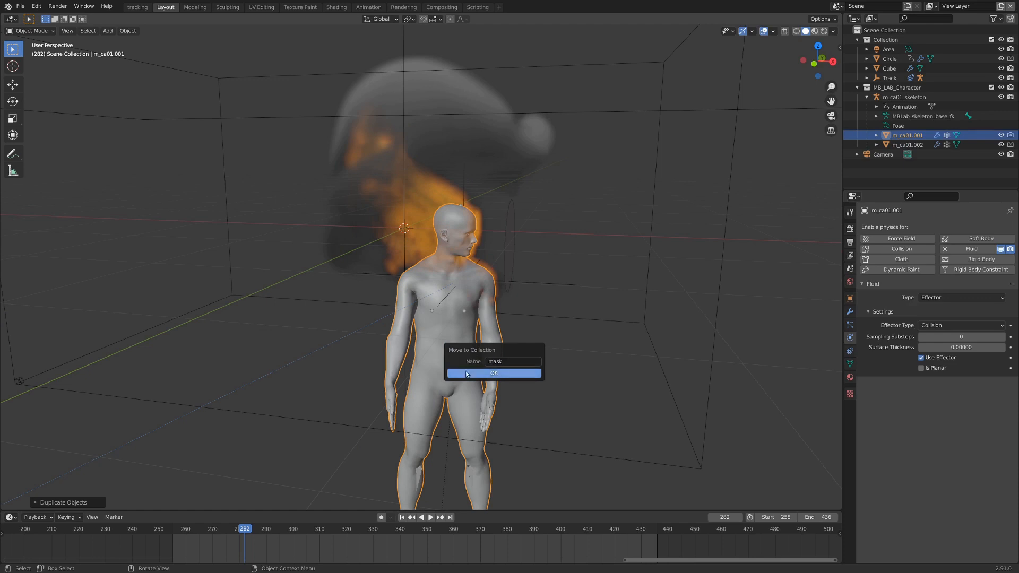
{"action": "left_click", "coordinate": [493, 373]}
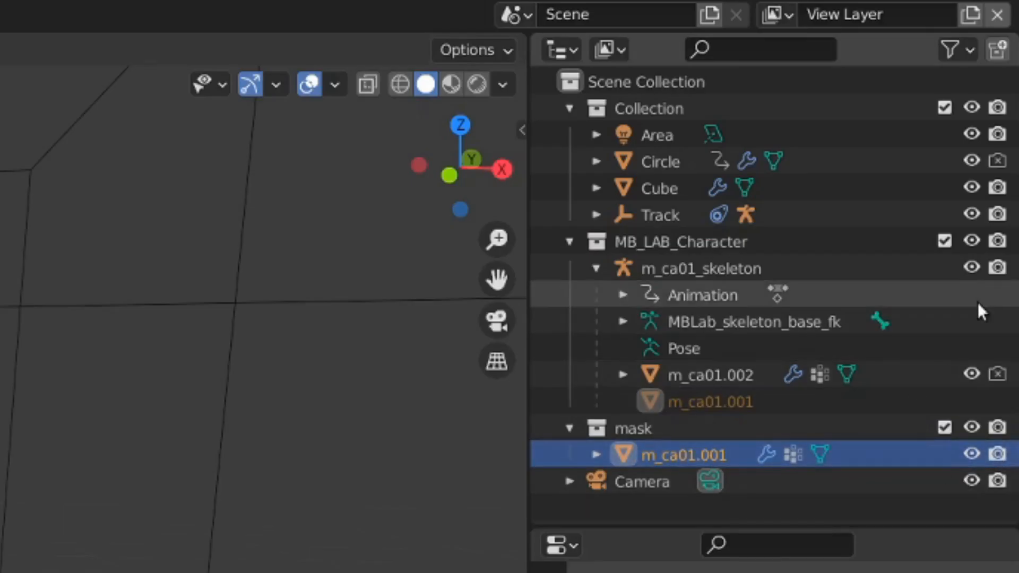
- Select the mask collection and show the Outliner's restriction toggle filters
{"action": "left_click", "coordinate": [628, 427]}
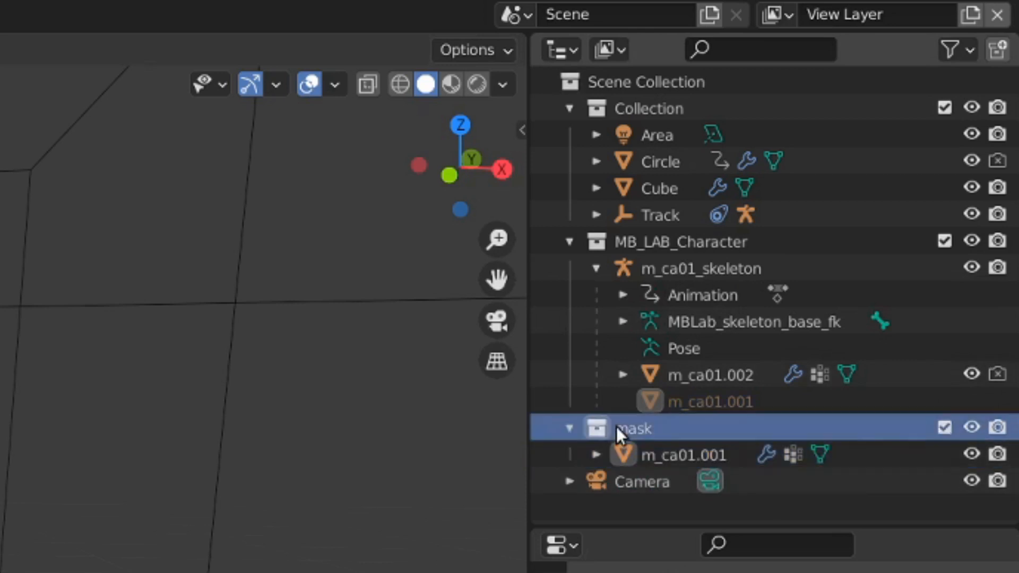
{"action": "left_click", "coordinate": [949, 50]}
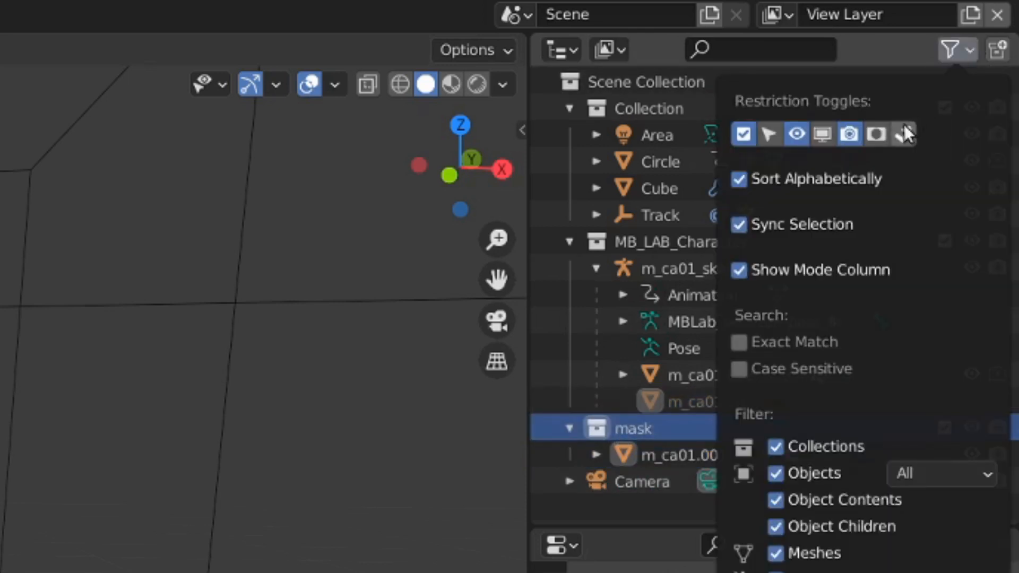